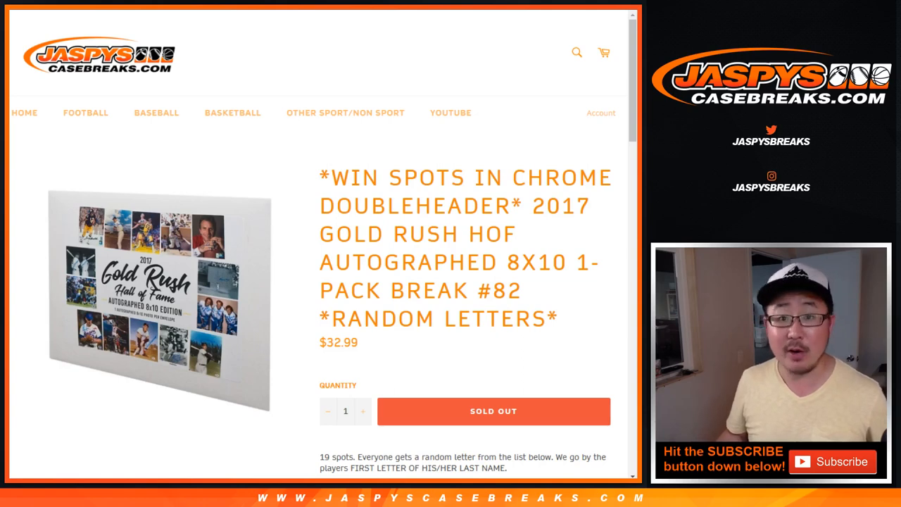
Scroll through the break rules and the letter list on the Jaspys Case Breaks page
scroll(down, 3)
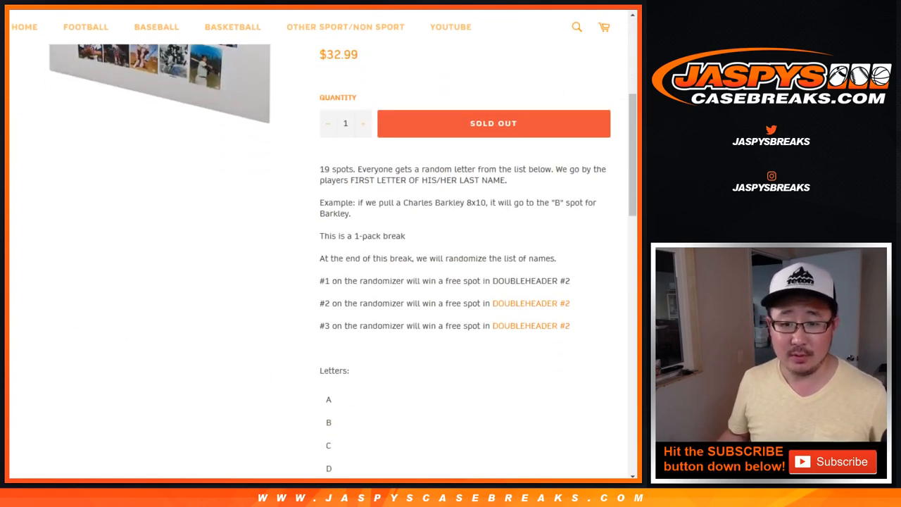
scroll(down, 3)
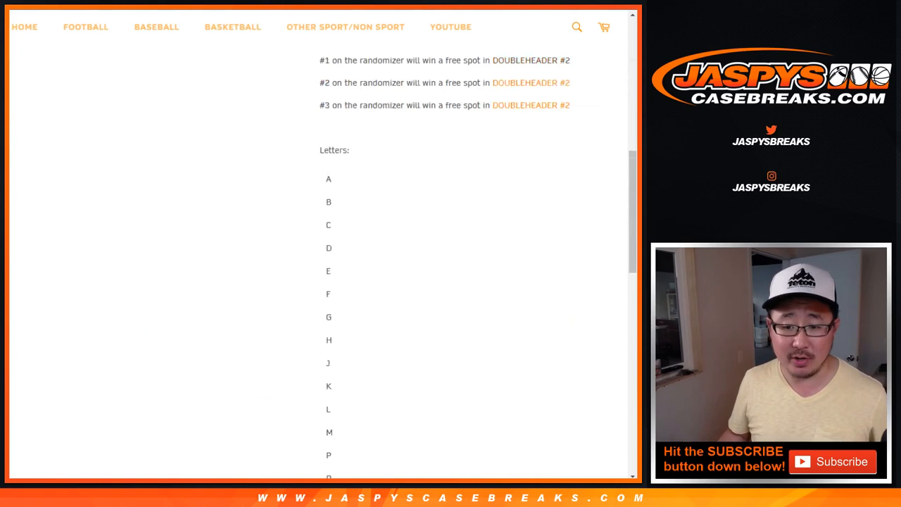
scroll(up, 3)
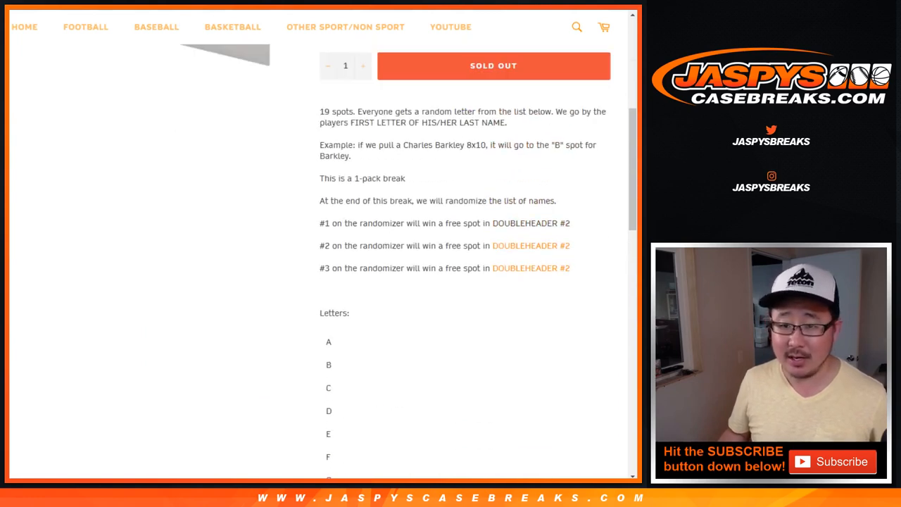
scroll(up, 3)
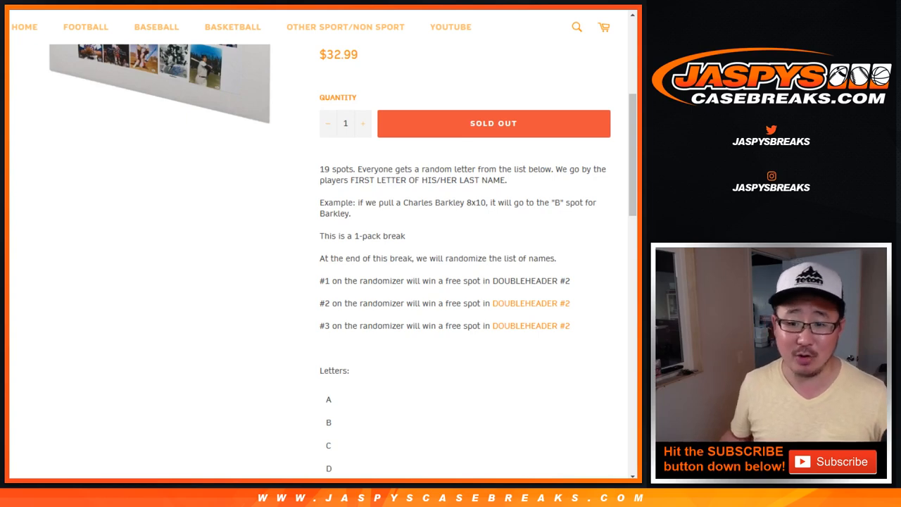
scroll(up, 3)
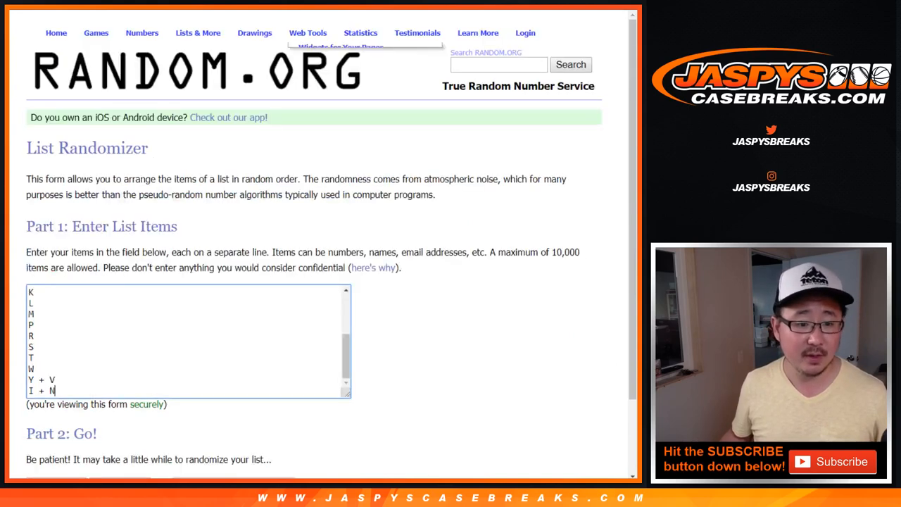
Randomize the 19 participant names repeatedly until the list reports 12 shuffles
scroll(down, 3)
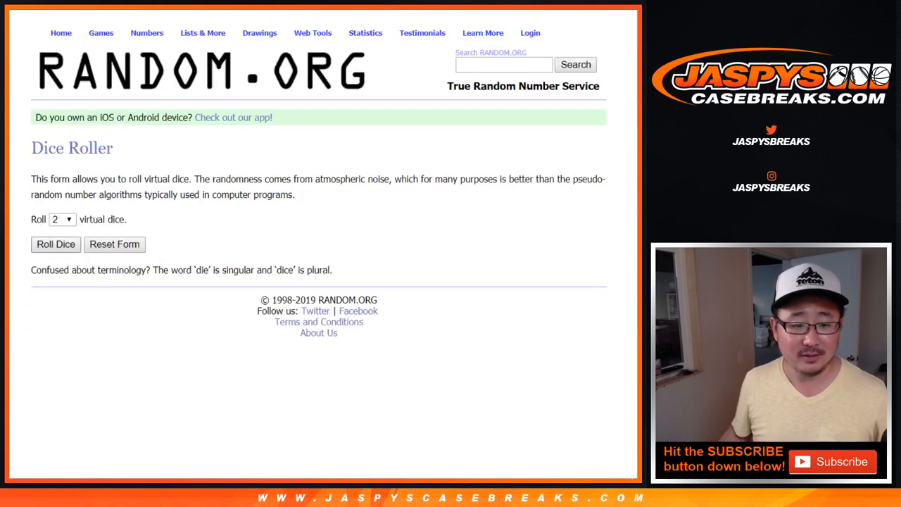
click(56, 246)
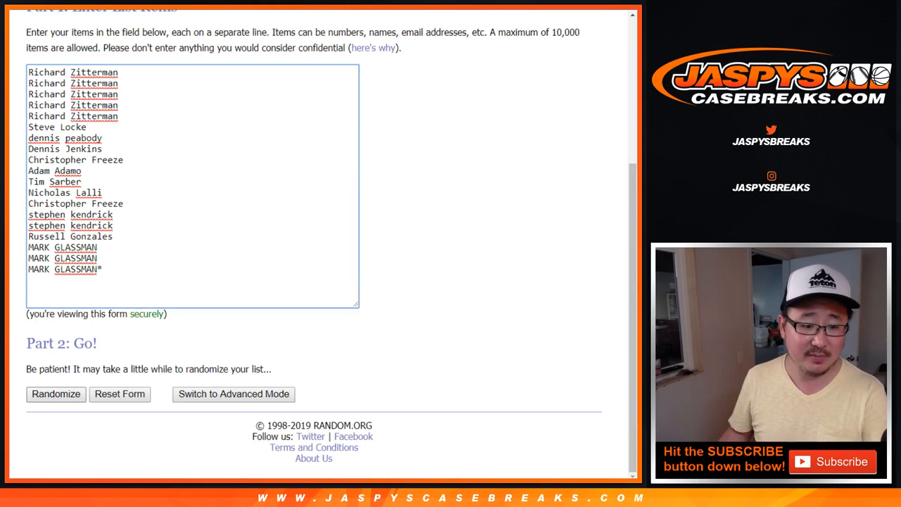
click(56, 395)
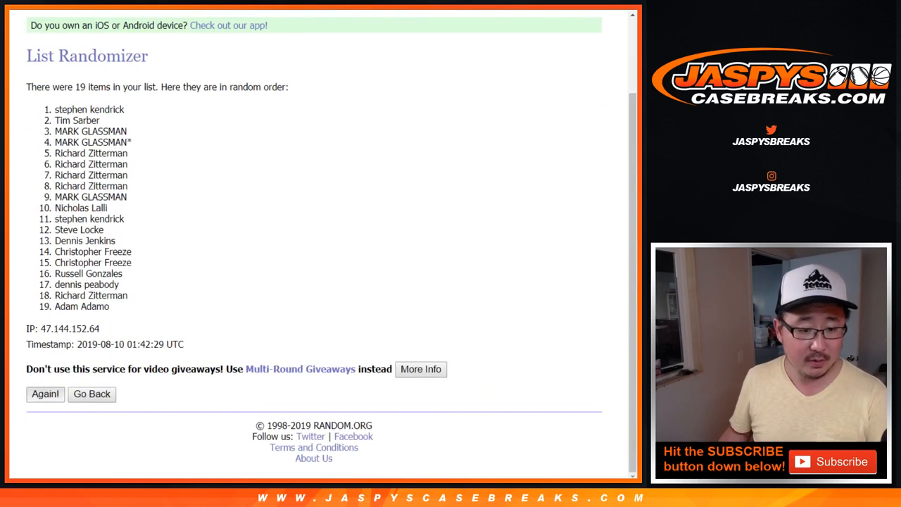
click(45, 395)
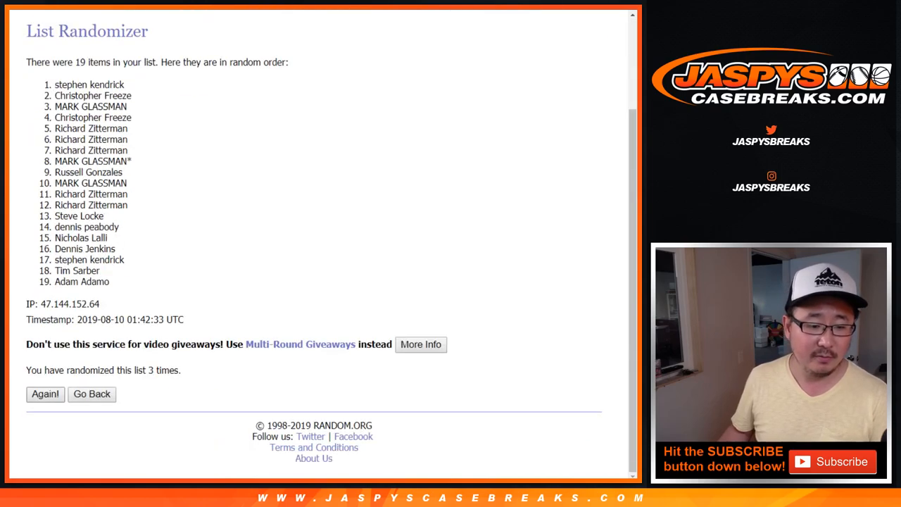
click(45, 395)
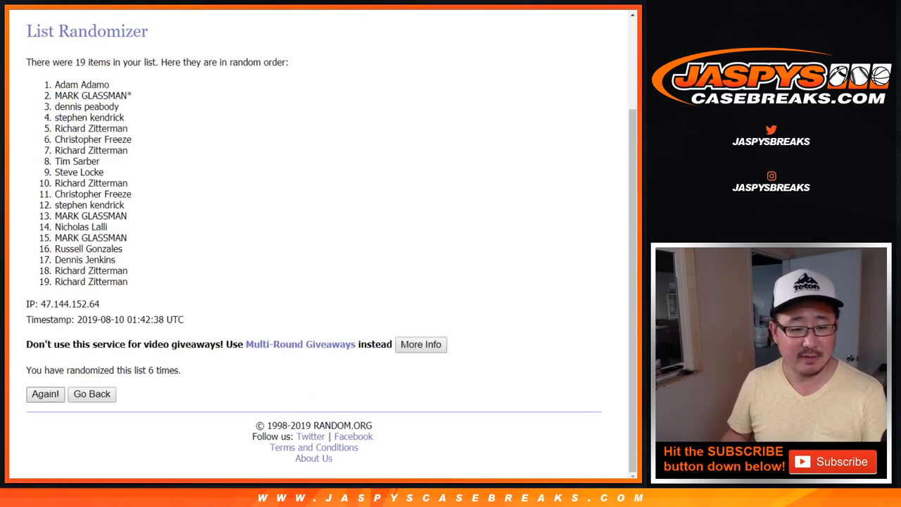
click(45, 394)
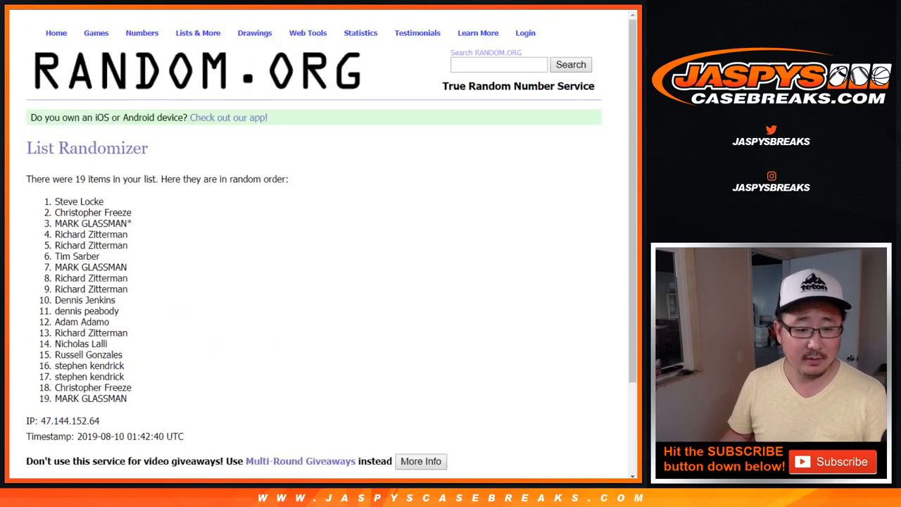
click(45, 394)
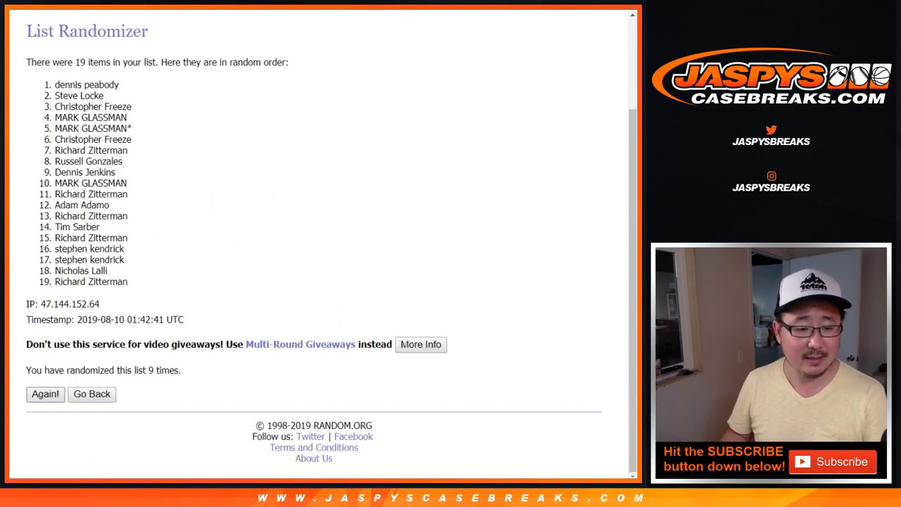
click(45, 394)
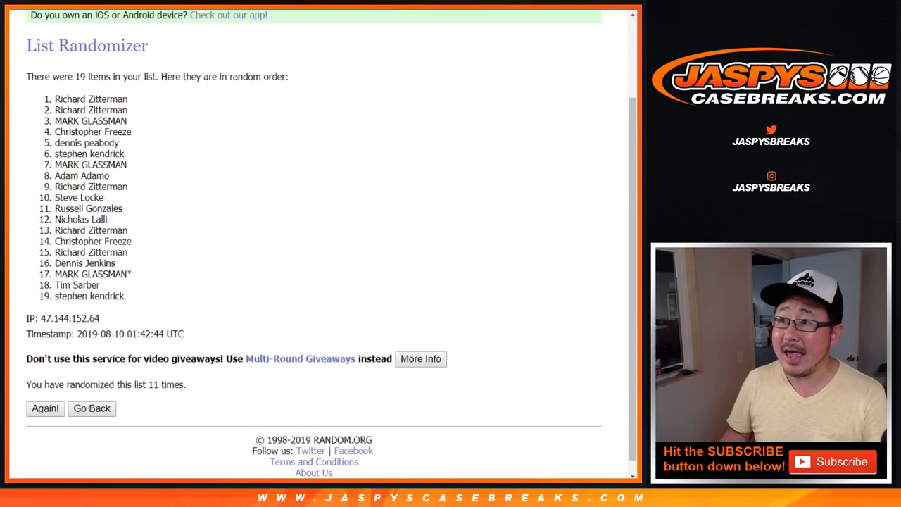
click(45, 409)
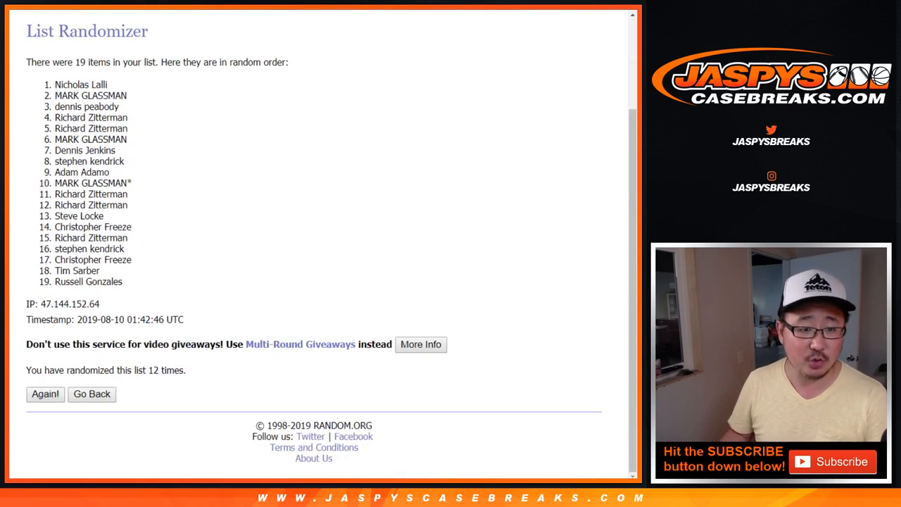
Copy the shuffled names, then randomize the 19 letters several times for pairing
drag(55, 85, 127, 282)
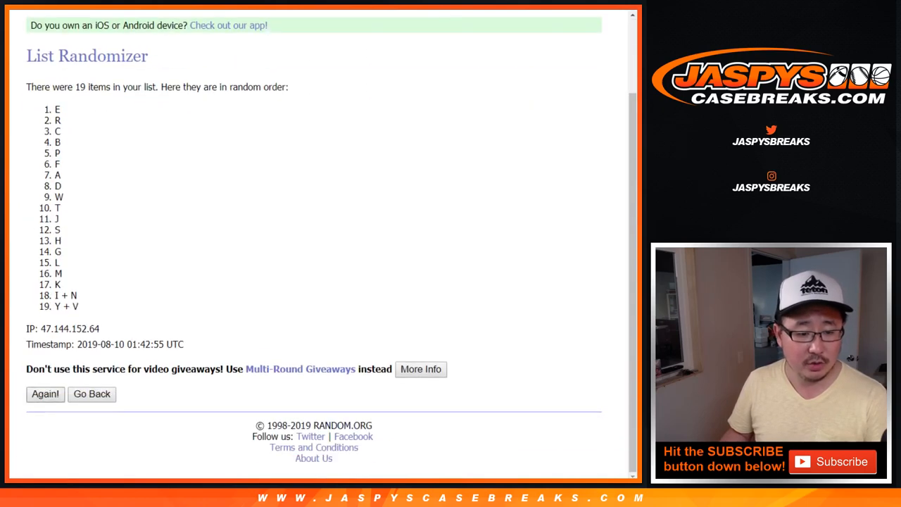
click(45, 395)
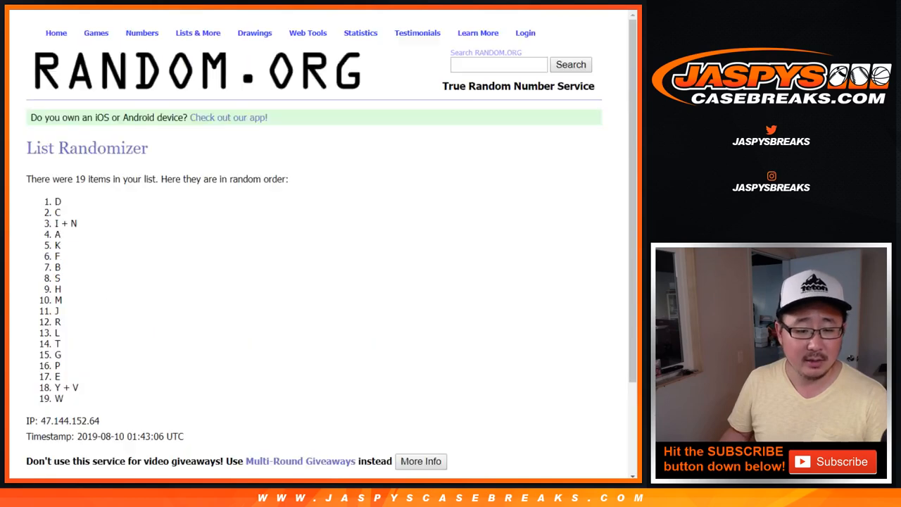
click(45, 395)
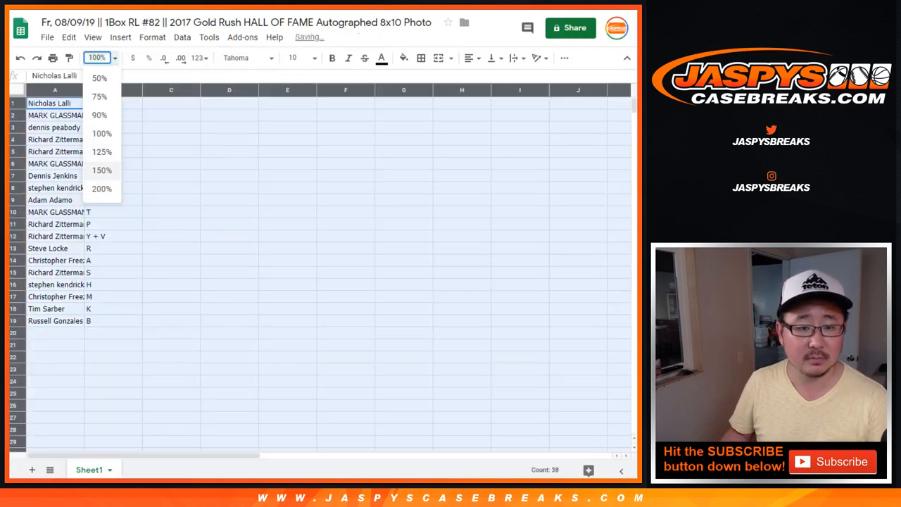
click(101, 169)
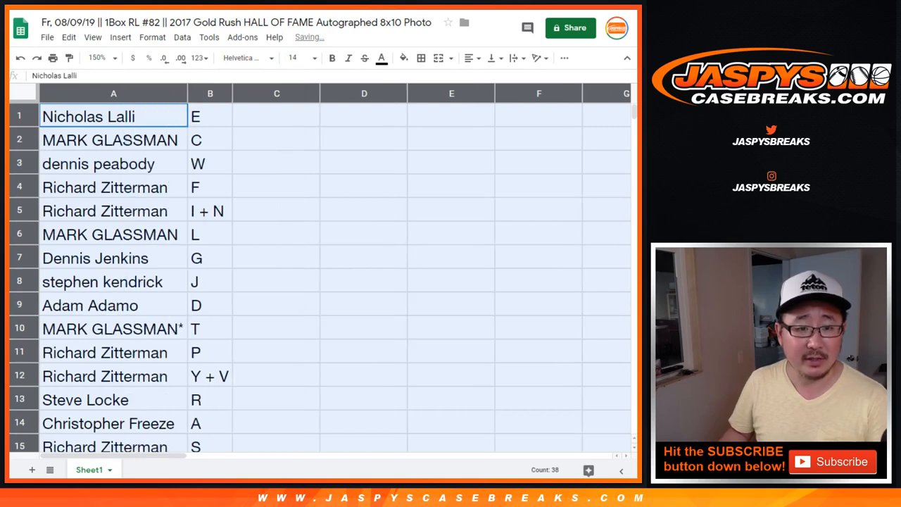
click(113, 187)
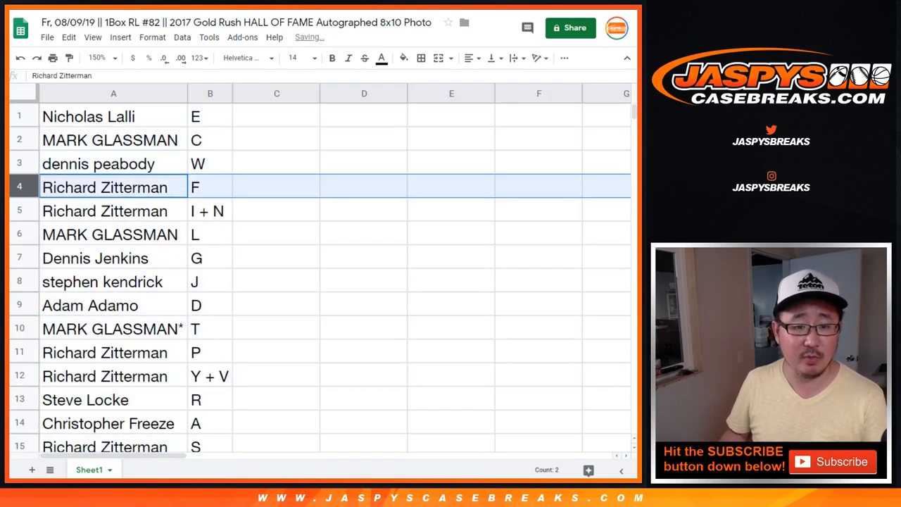
click(105, 211)
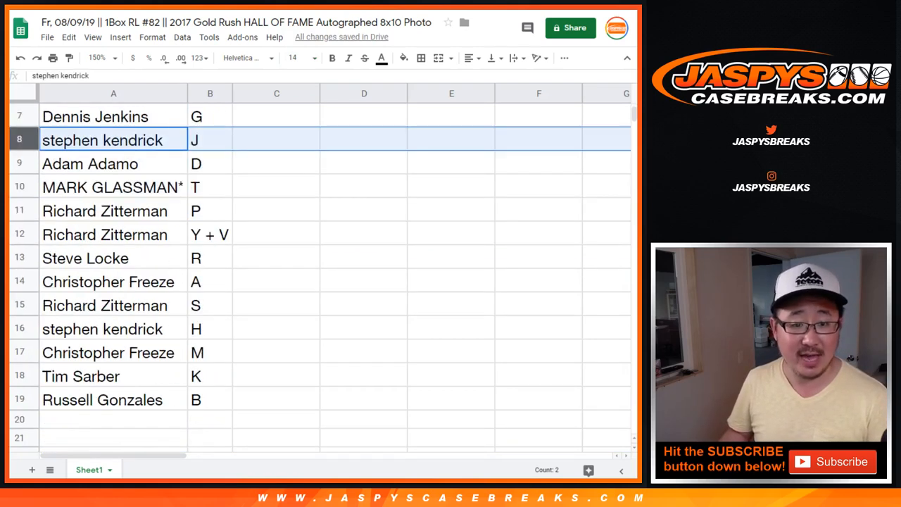
click(113, 186)
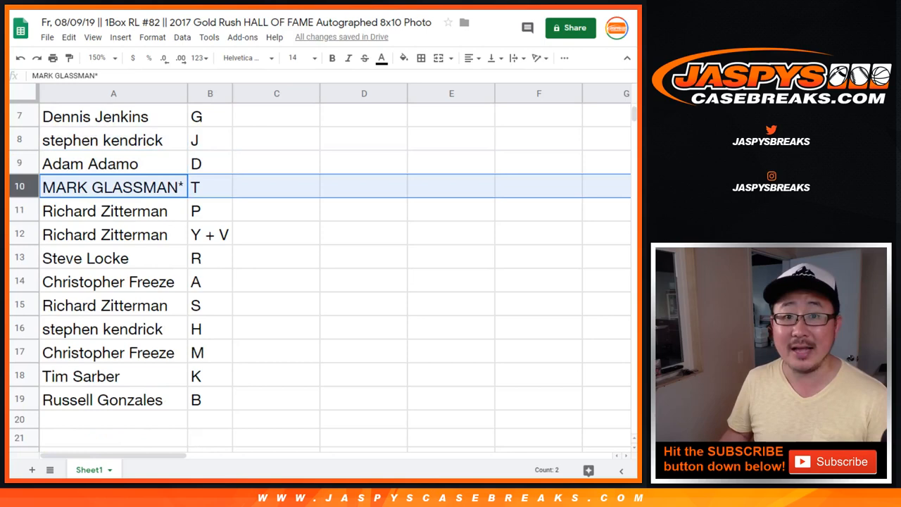
click(104, 212)
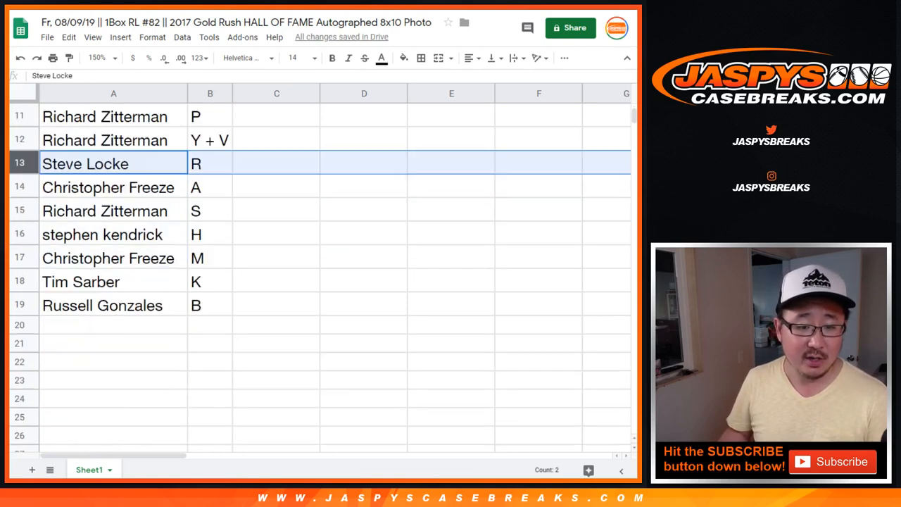
click(112, 187)
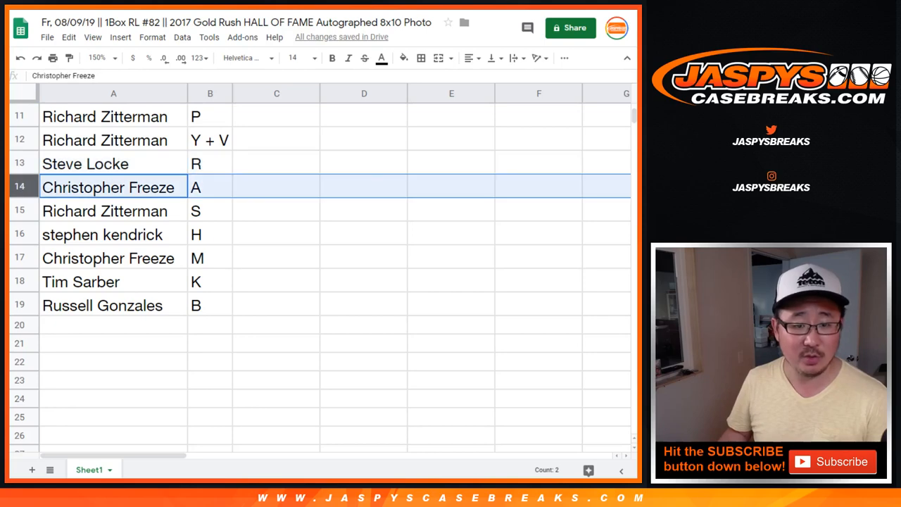
click(101, 234)
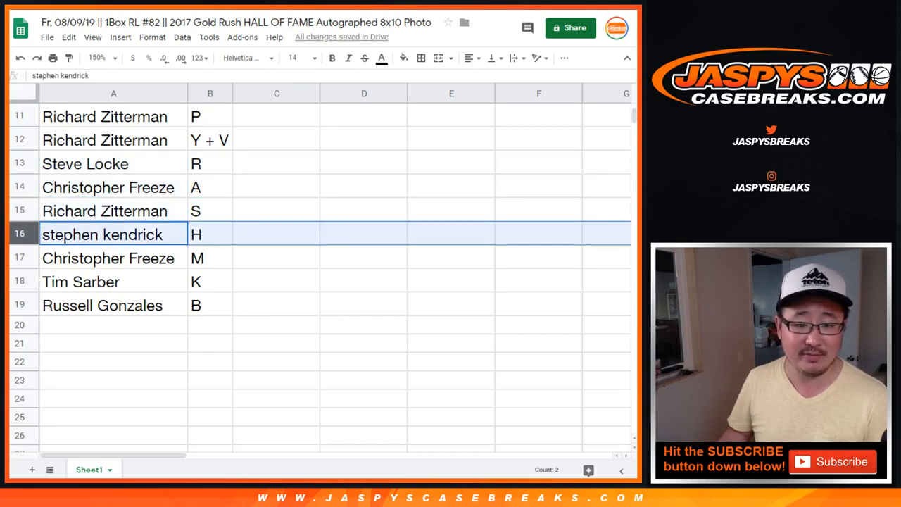
click(113, 282)
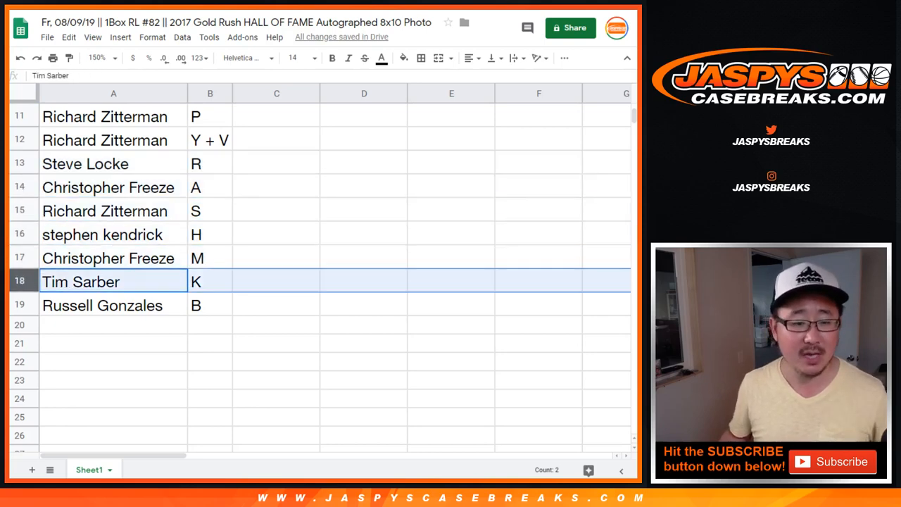
scroll(up, 3)
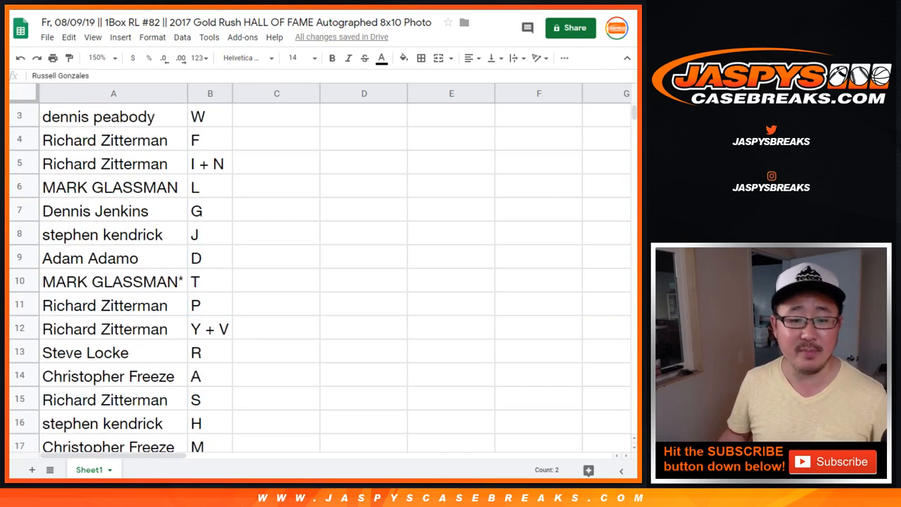
click(97, 58)
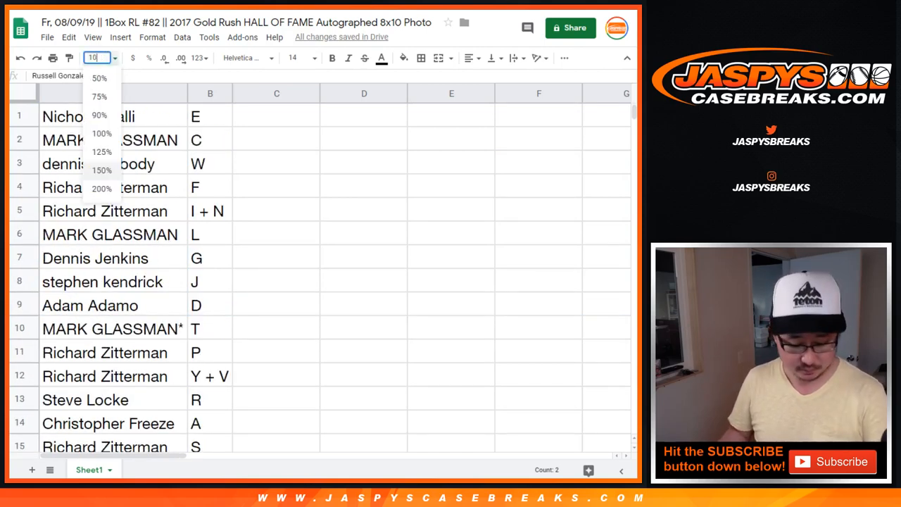
click(101, 132)
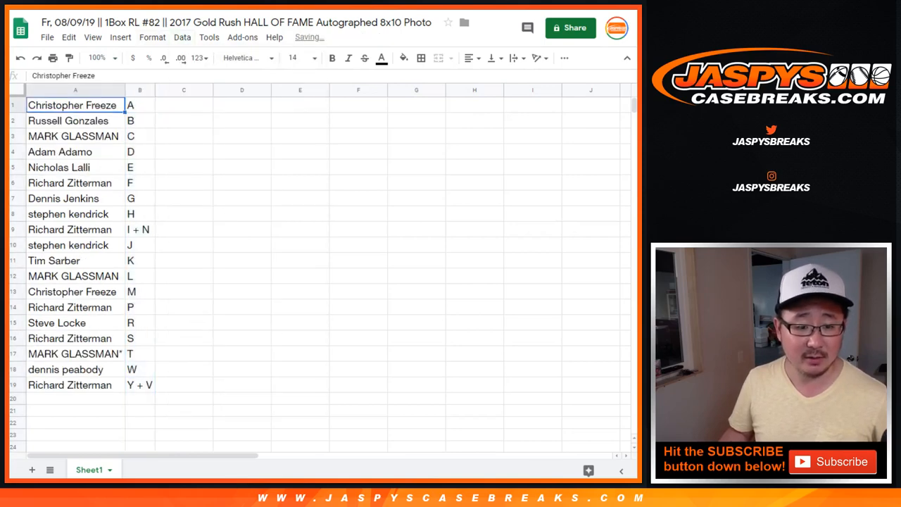
click(421, 58)
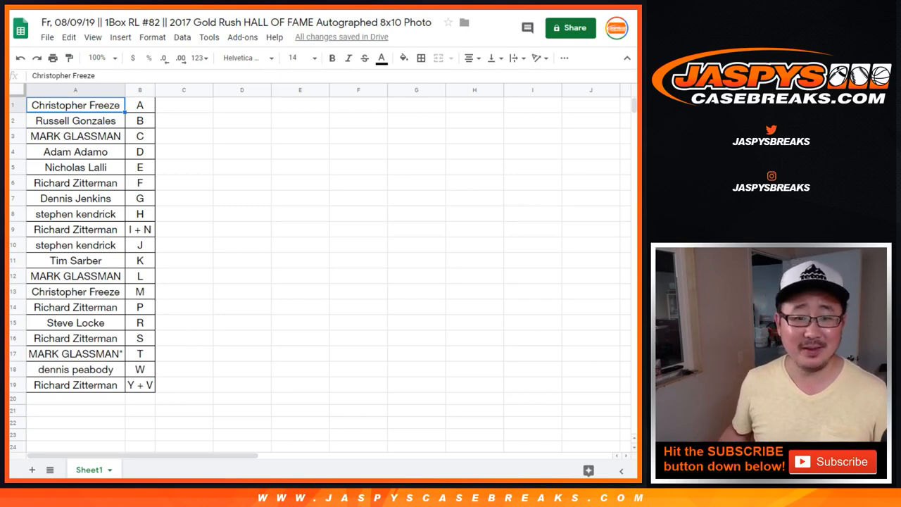
click(183, 104)
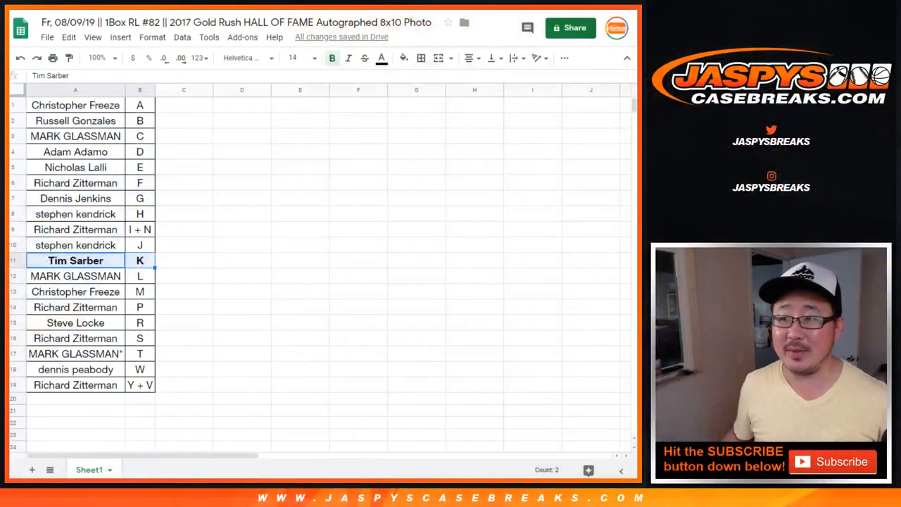
Switch from the sheet to the RANDOM.ORG Dice Roller page
click(76, 104)
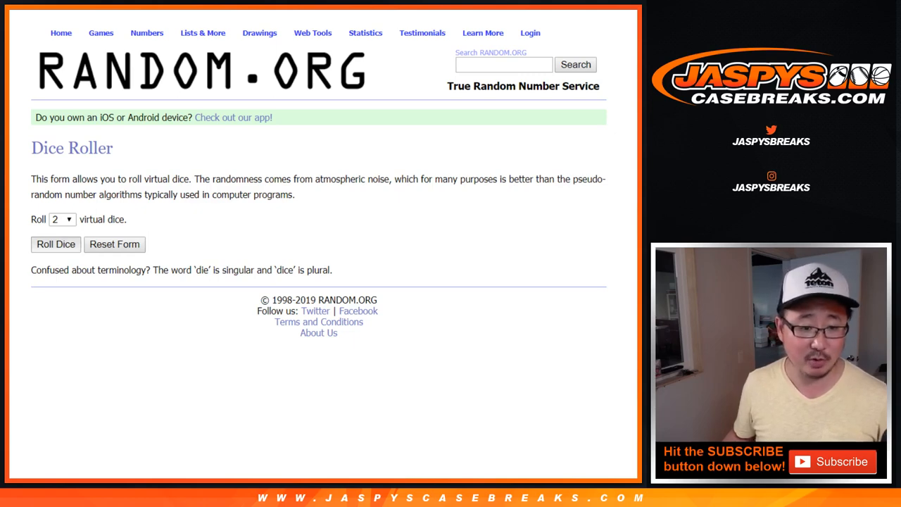
click(57, 245)
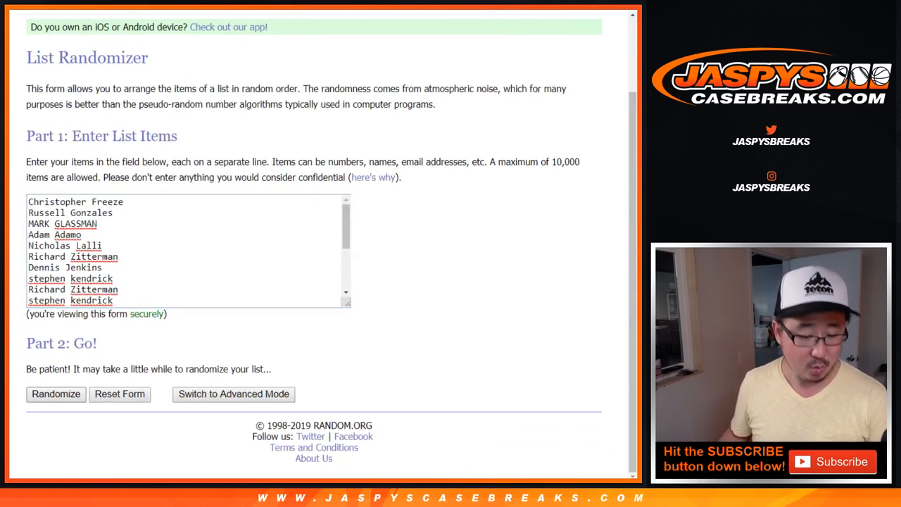
click(56, 394)
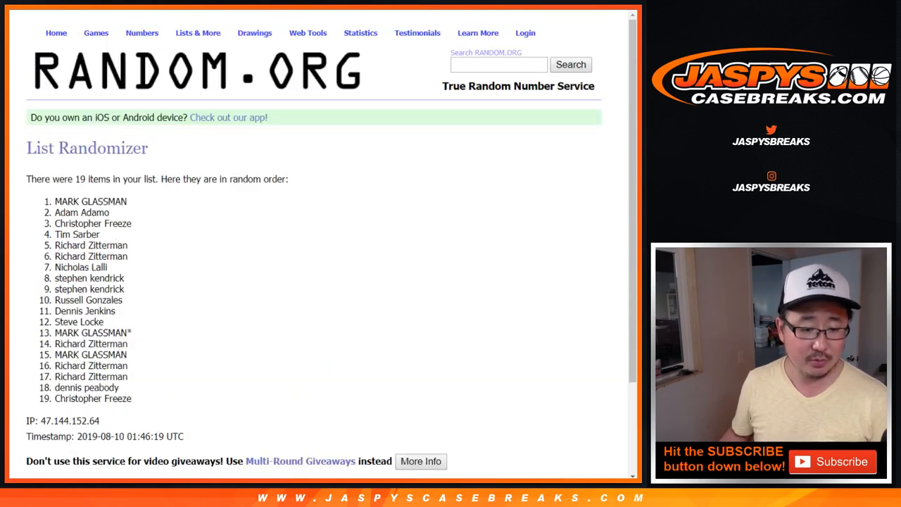
click(45, 395)
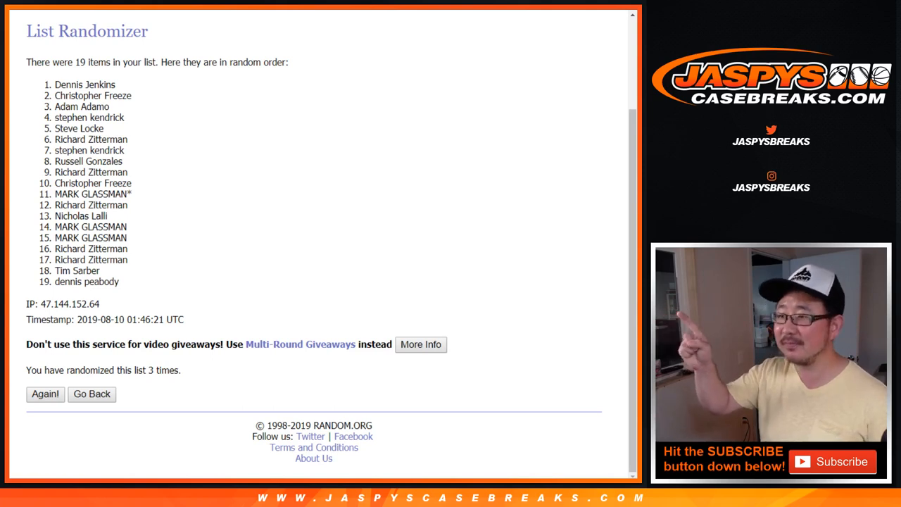
click(45, 394)
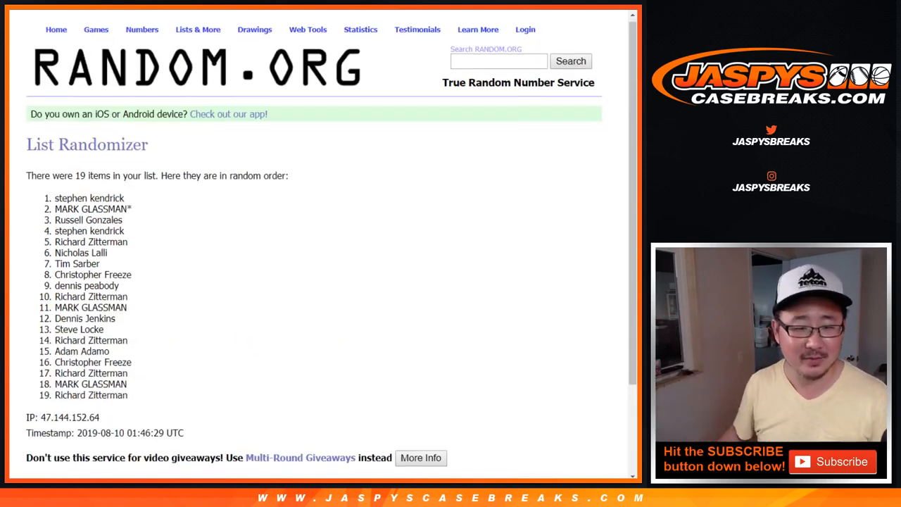
scroll(down, 3)
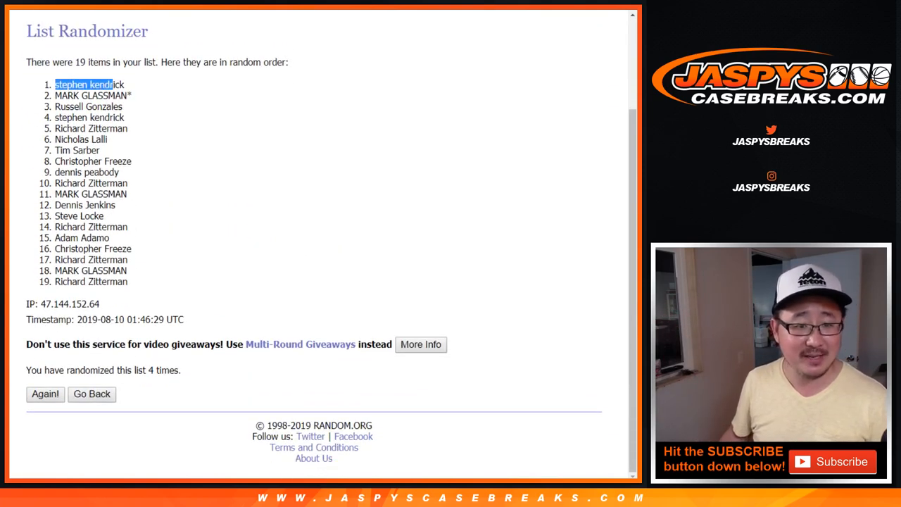